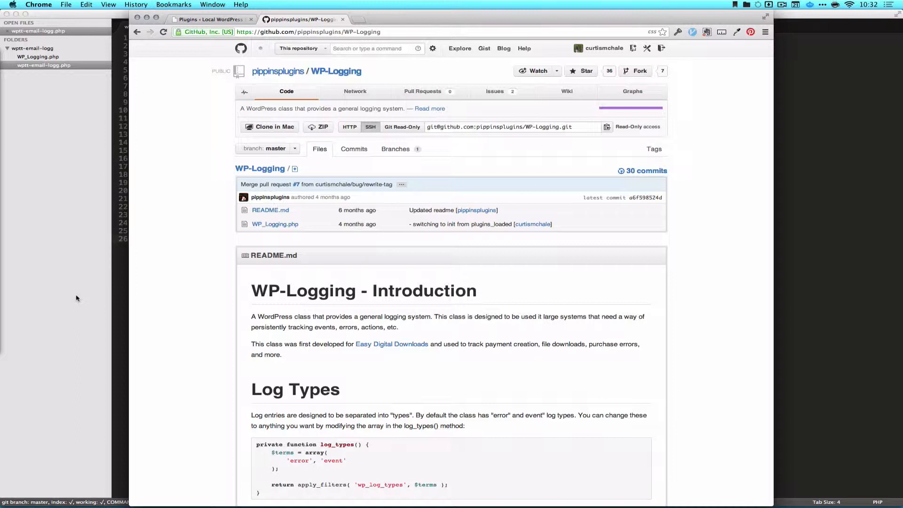
mouse_move(170, 312)
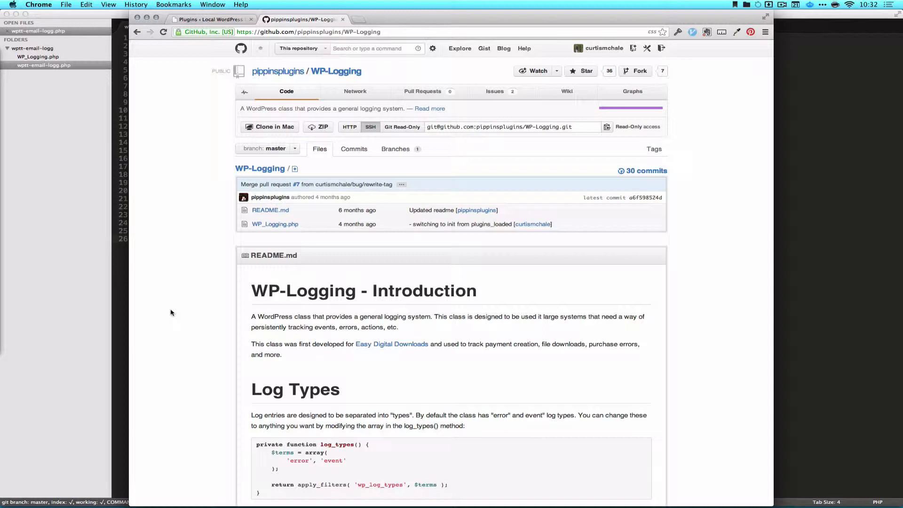
Scroll the Plugins list to review the deactivated WPTT Email Logging plugin
scroll(down, 3)
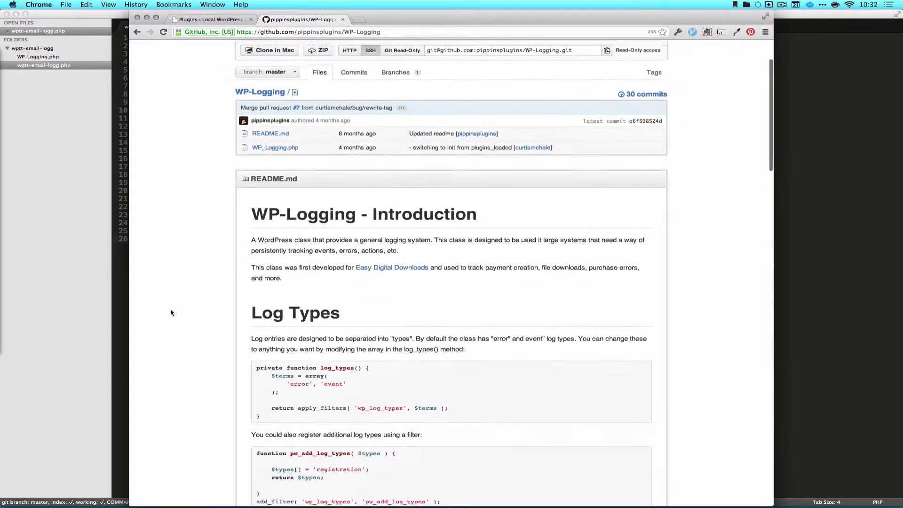
scroll(down, 3)
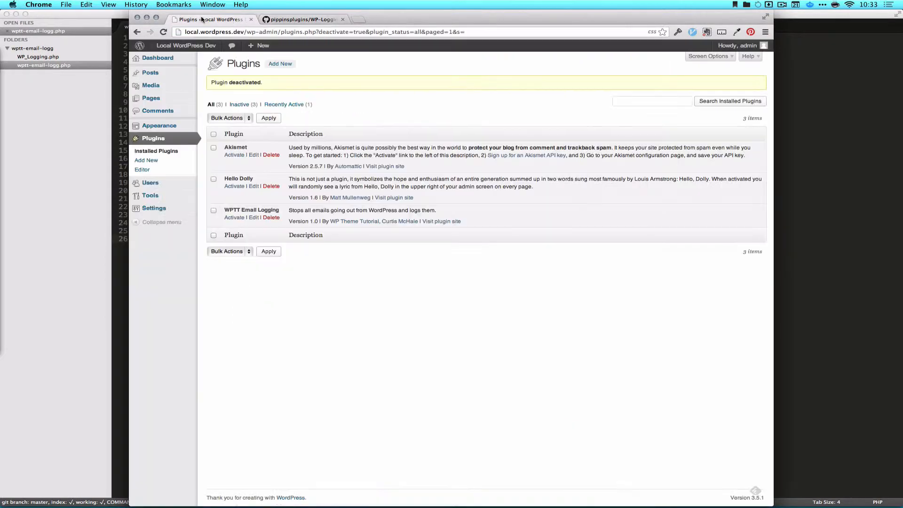
mouse_move(304, 341)
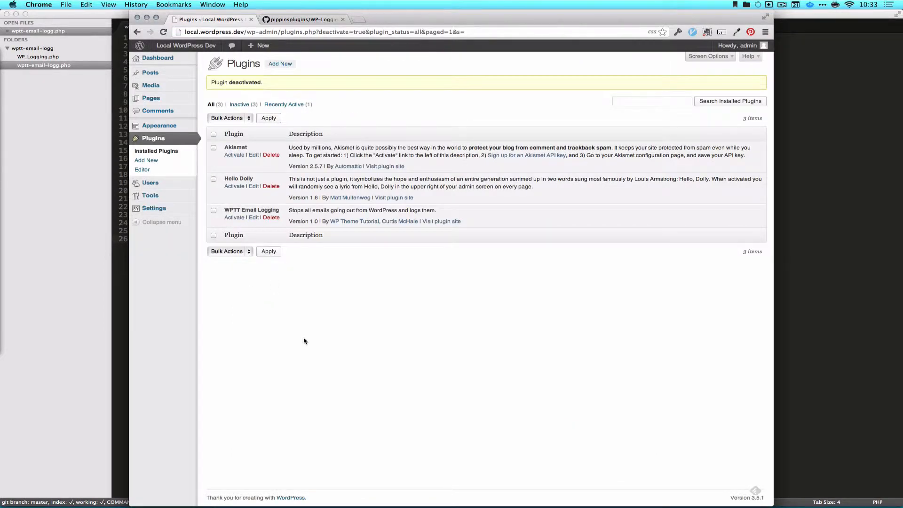
mouse_move(425, 230)
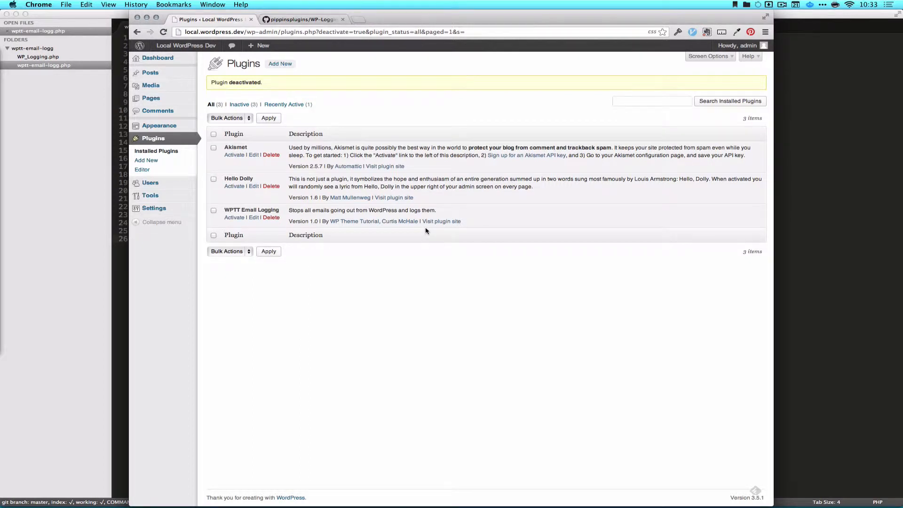
mouse_move(44, 359)
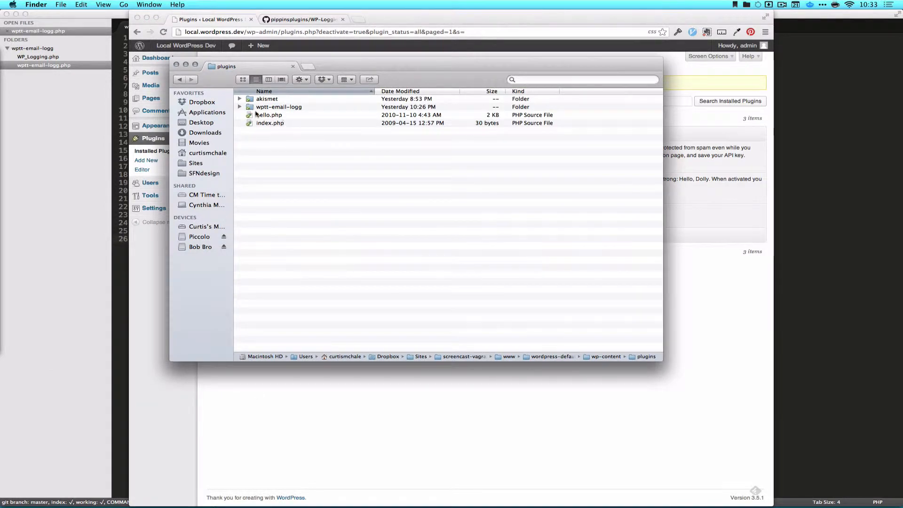
Expand the wptt-email-logg folder in Finder and select WP_Logging.php
click(279, 107)
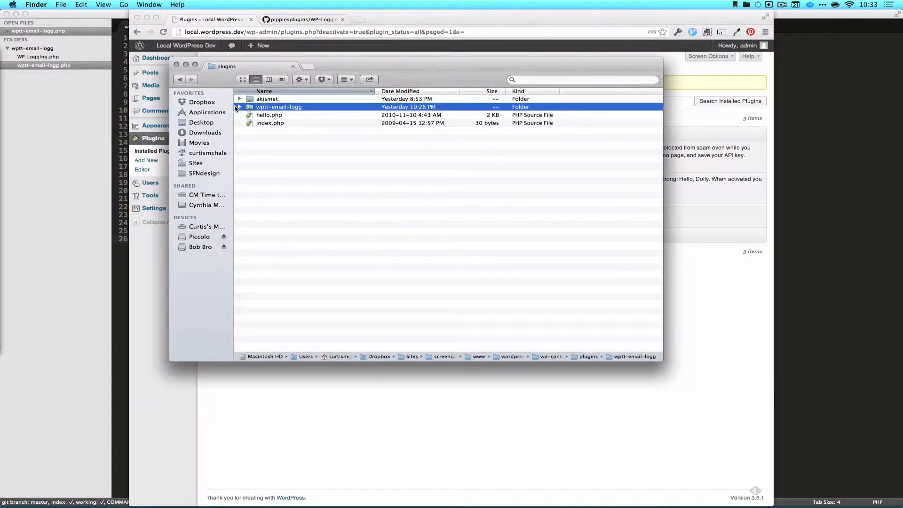
click(239, 107)
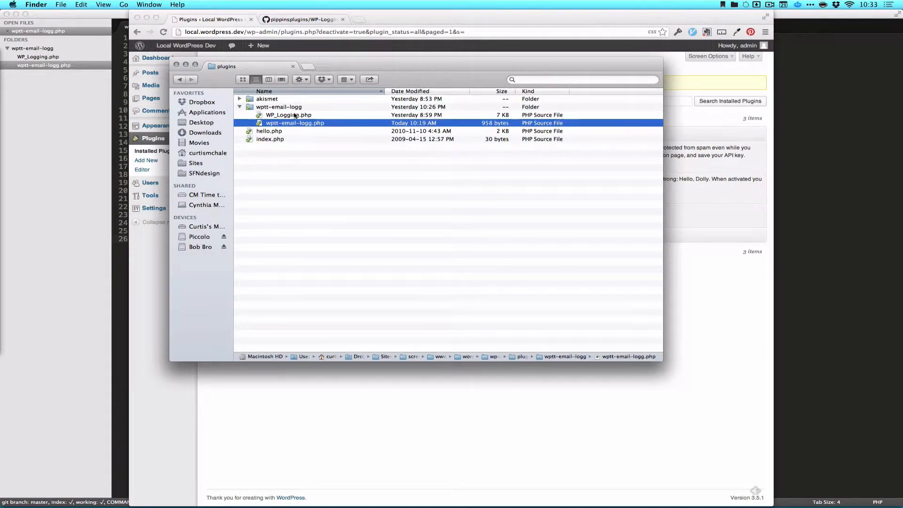
click(287, 115)
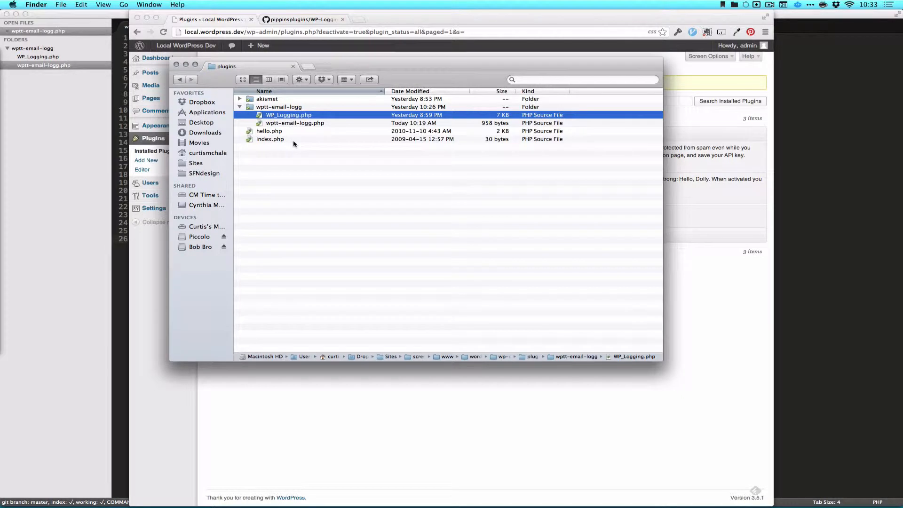
mouse_move(68, 186)
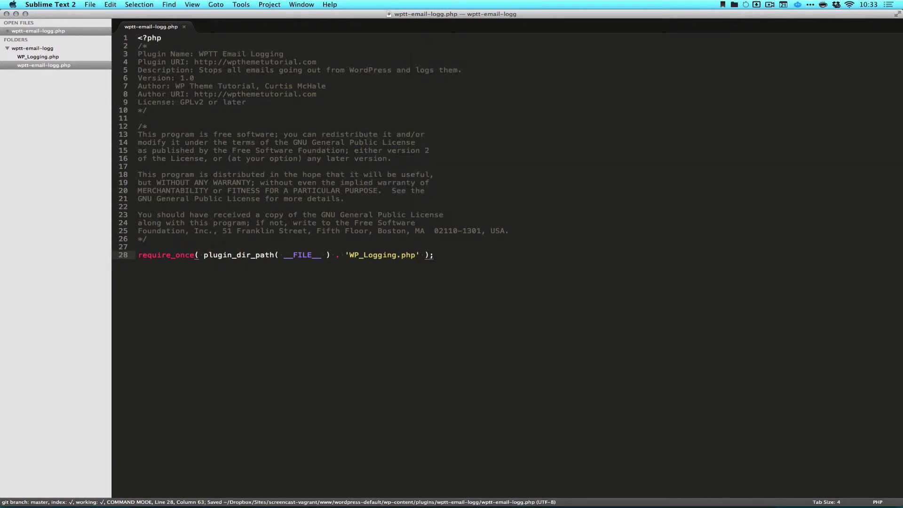
Switch to Chrome to test the plugin once WP_Logging.php is required
key(cmd+tab)
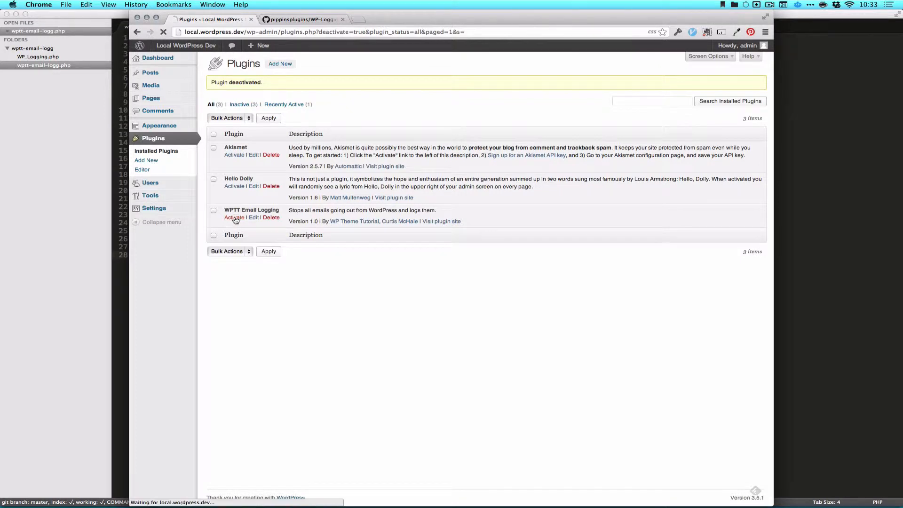
Activate WPTT Email Logging from the Plugins page
click(233, 221)
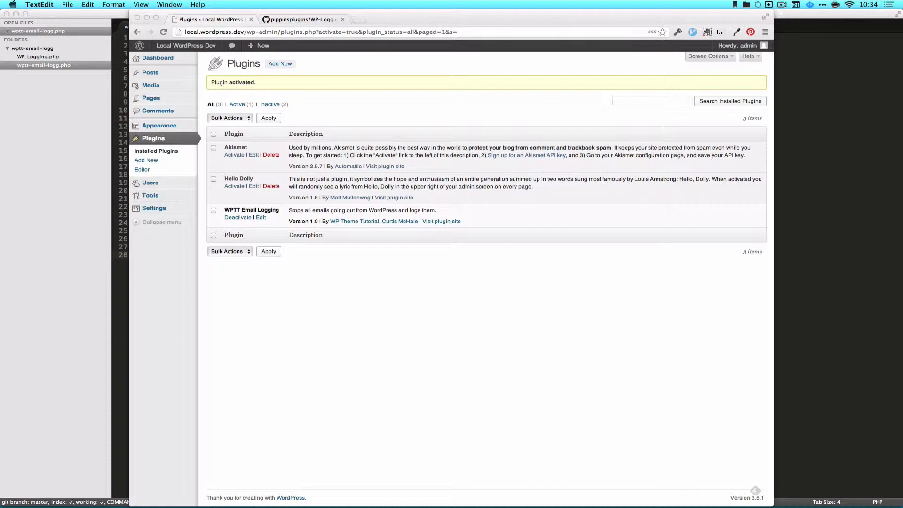
Hook wptt_email_logg_cpt_mods to wp_logging_post_type_args, setting log items public
key(cmd+tab)
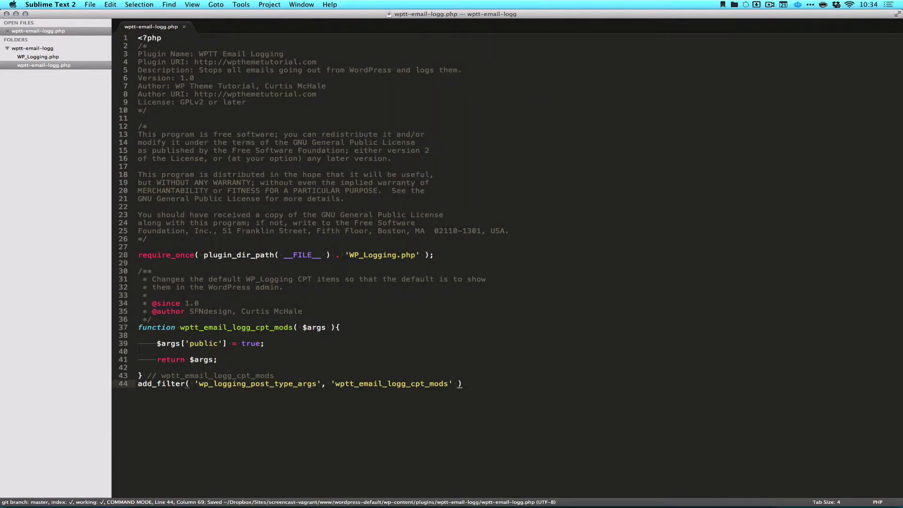
key(cmd+tab)
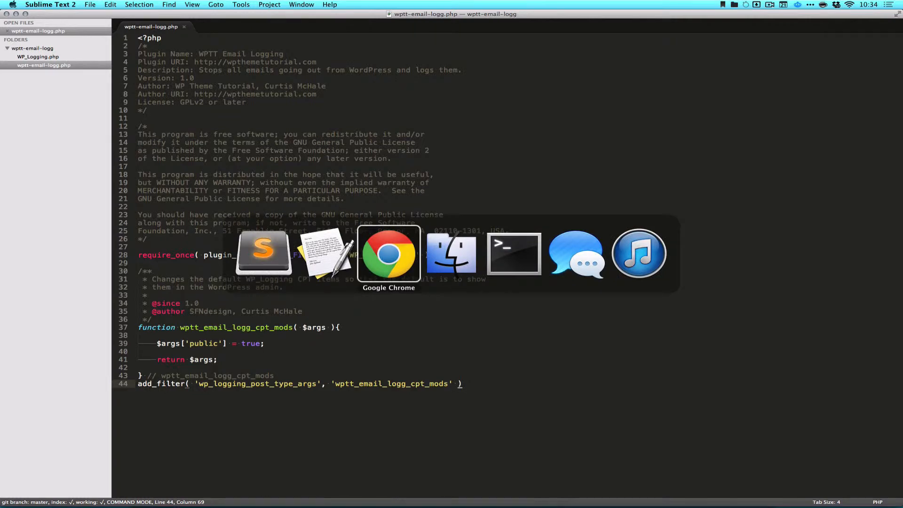
click(389, 253)
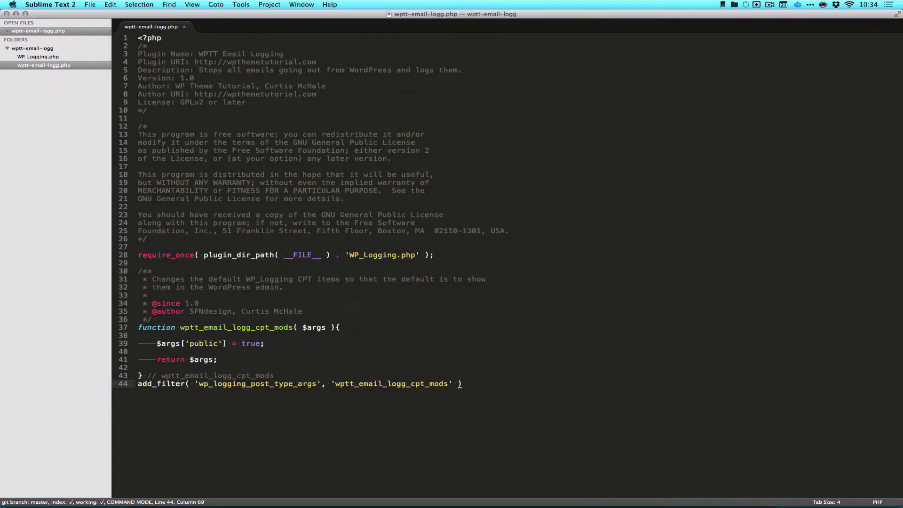
key(cmd+shift+p)
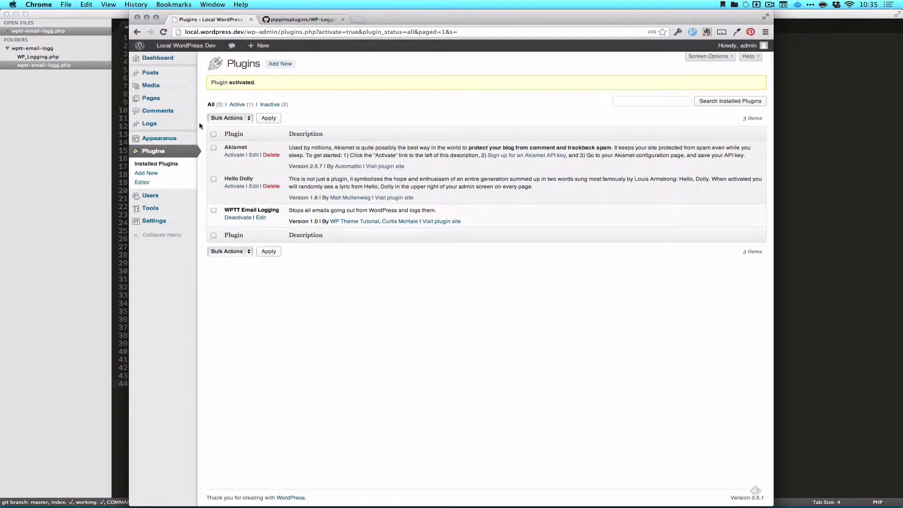
Open the new Logs item in the WordPress admin sidebar
click(149, 123)
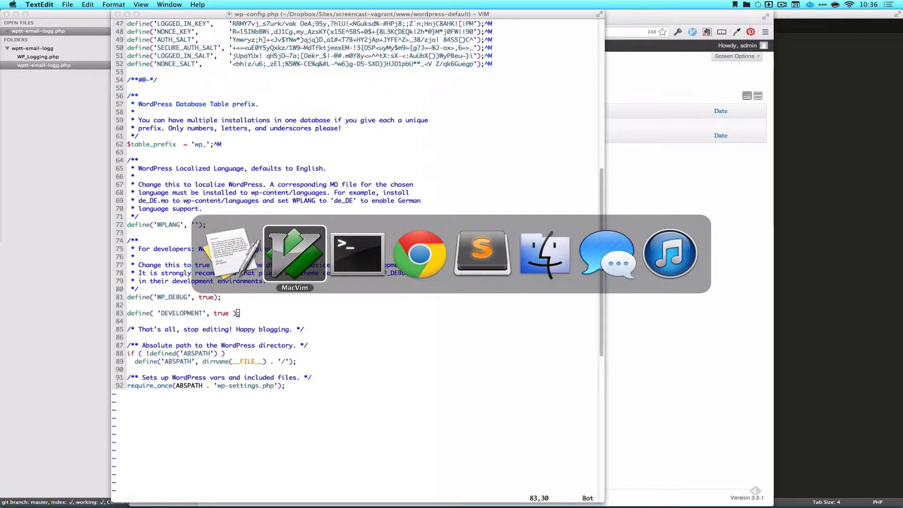
Wrap add_filter in a defined( 'DEVELOPMENT' ) && DEVELOPMENT check and save
click(482, 252)
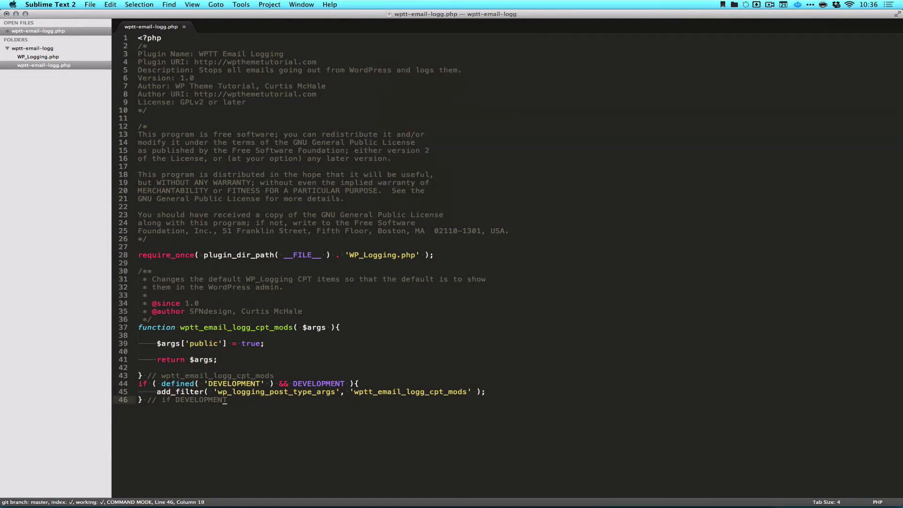
key(cmd+s)
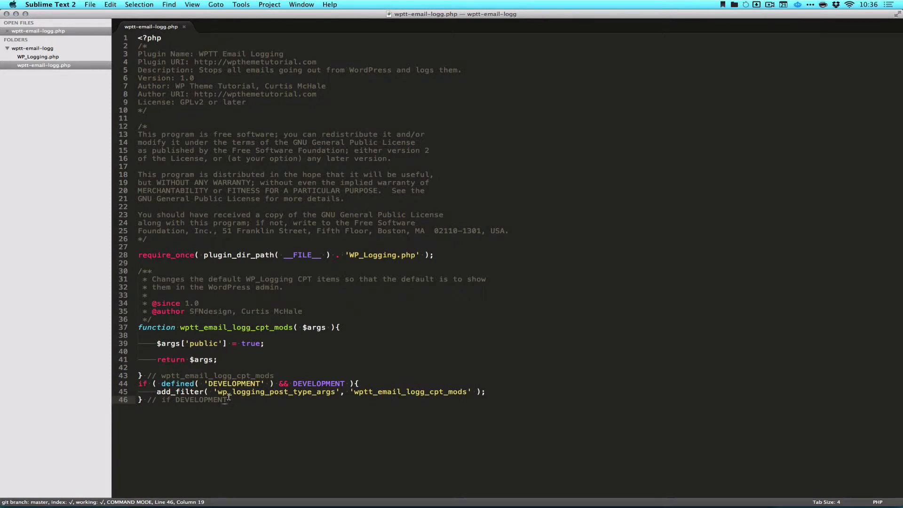
key(cmd+s)
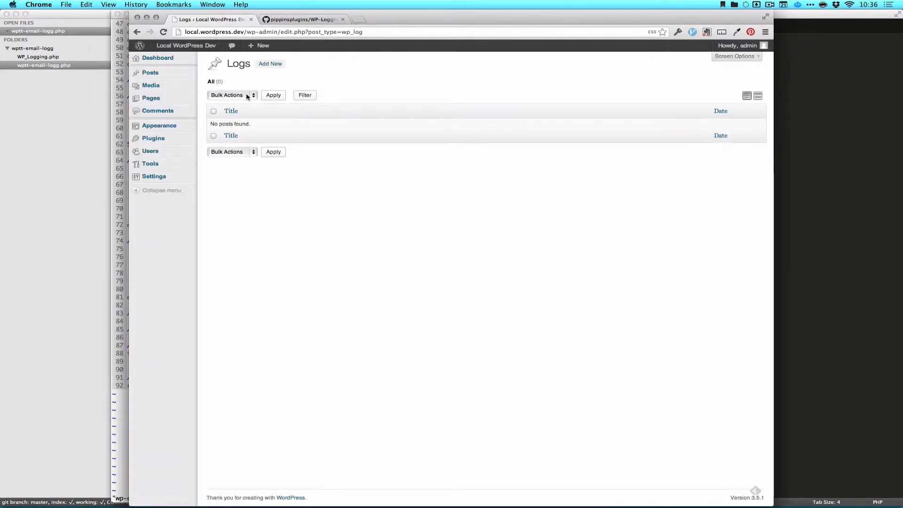
mouse_move(159, 125)
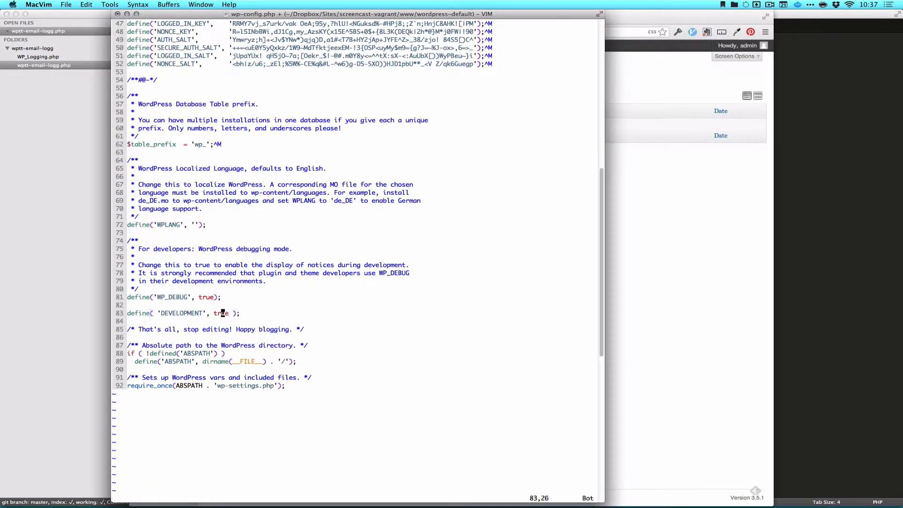
Set DEVELOPMENT to false in wp-config.php and recheck the admin sidebar
text(false)
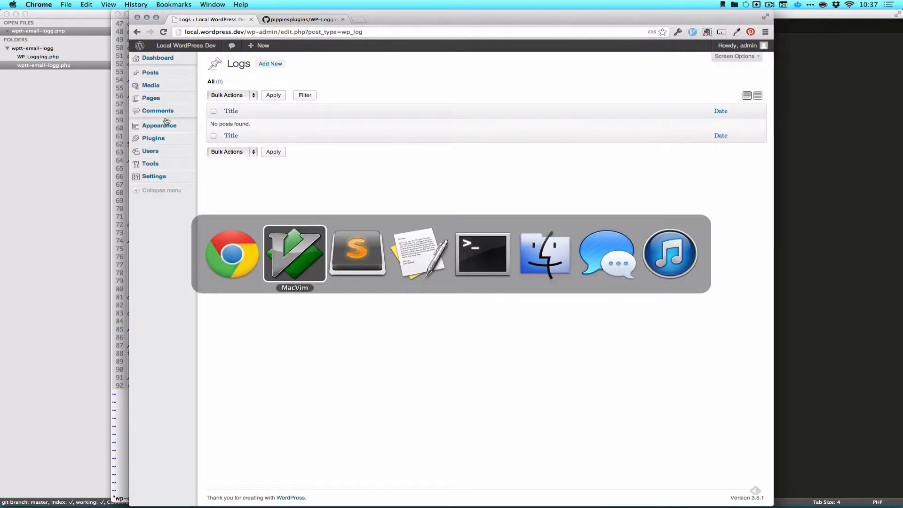
click(294, 253)
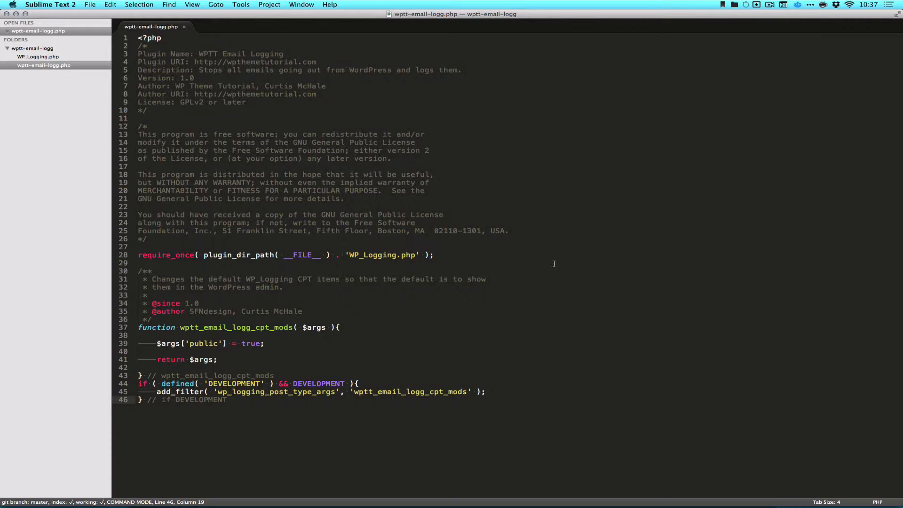
mouse_move(28, 271)
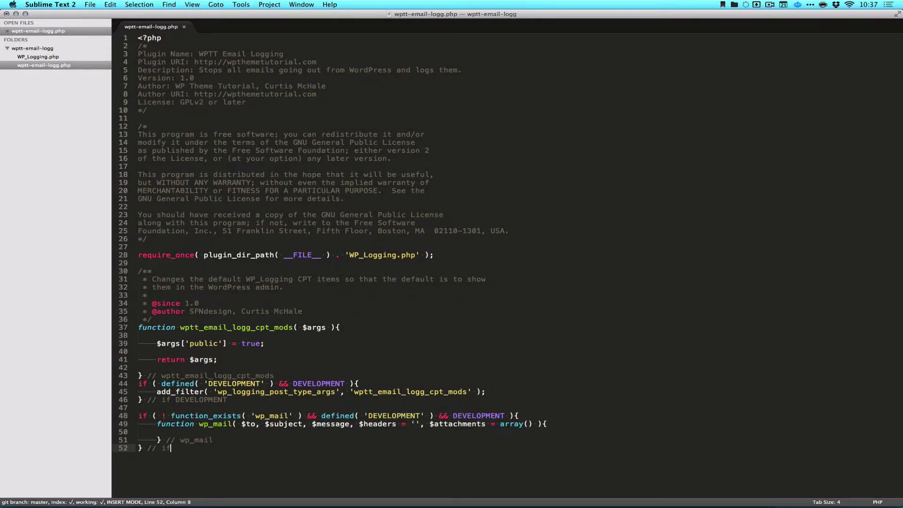
Save the empty wp_mail( $to, $subject, … ) stub guarded by function_exists and DEVELOPMENT
key(cmd+s)
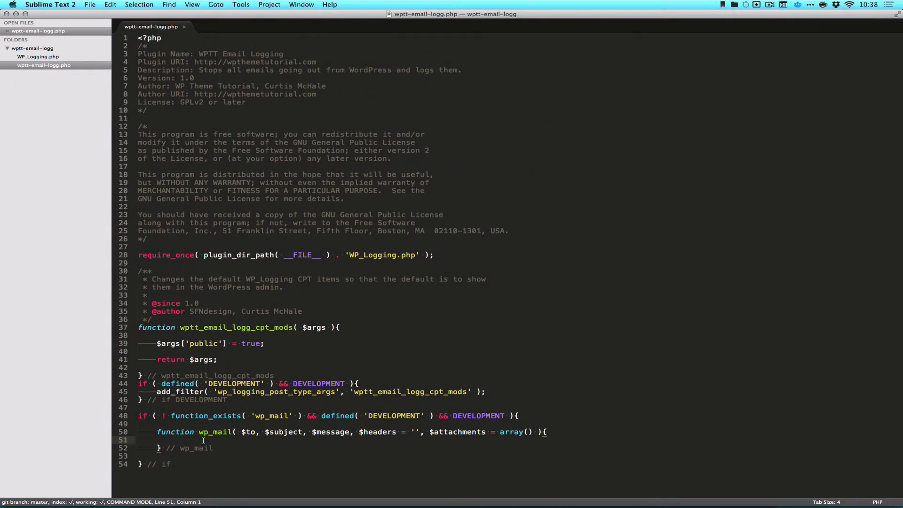
key(cmd+s)
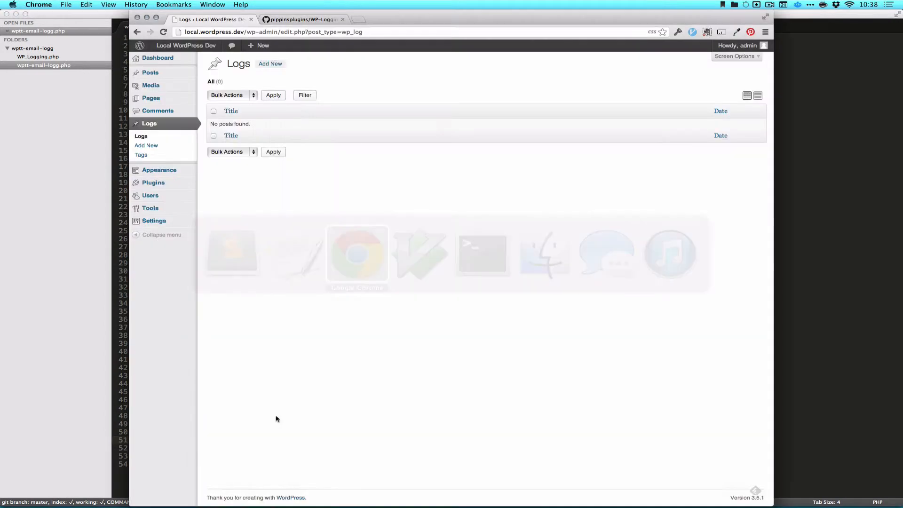
Read the WP-Logging README's Recording Log Entries section, then return to the editor
click(299, 19)
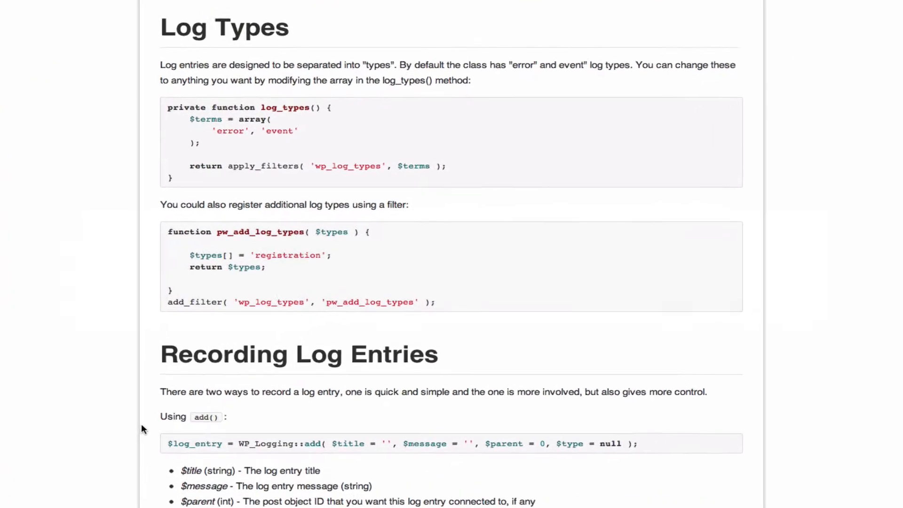
scroll(down, 3)
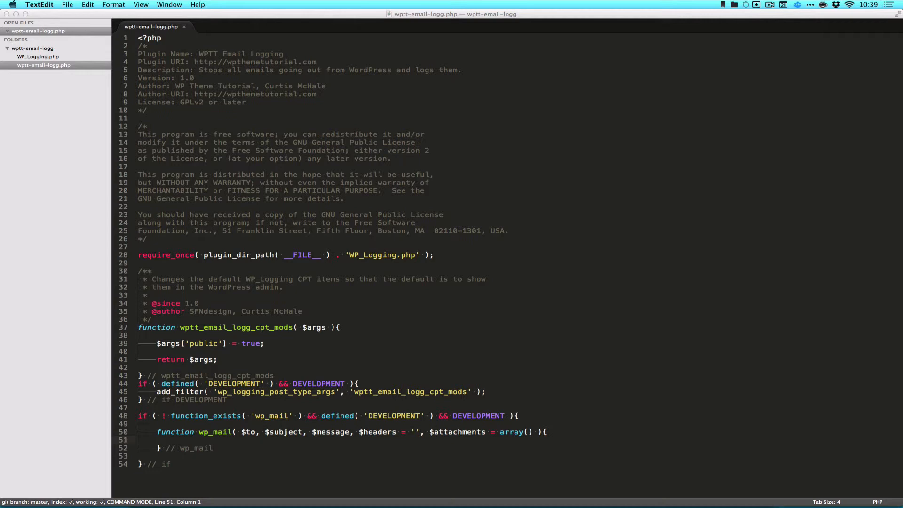
key(cmd+tab)
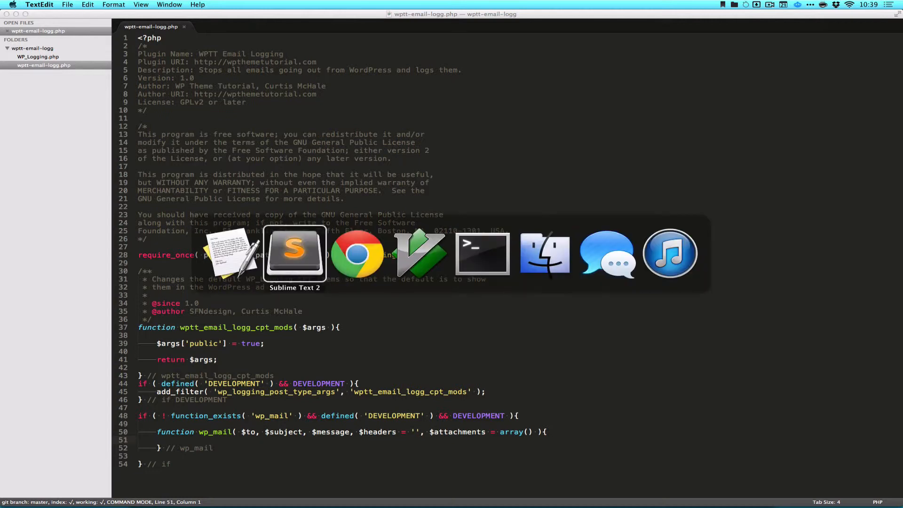
Build a 'Logged WordPress Email to' . $to title and log it via WP_Logging::add as 'event'
click(294, 253)
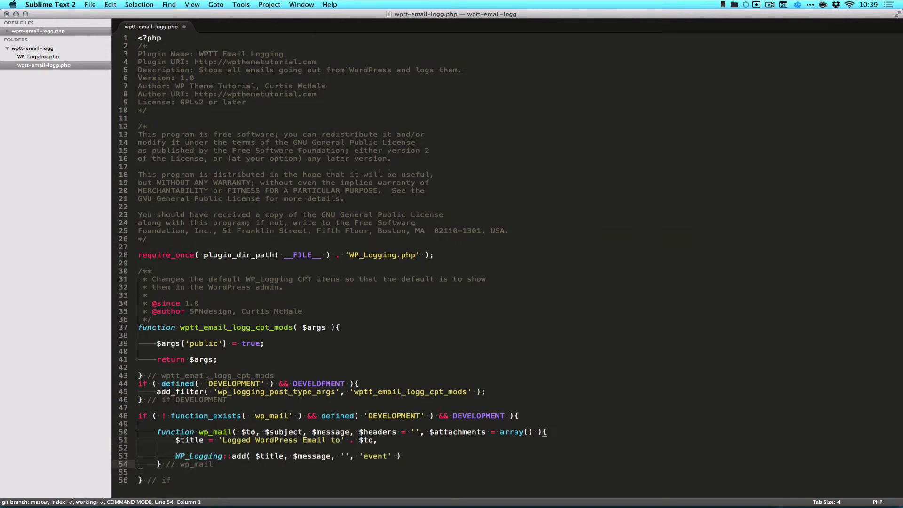
text(;)
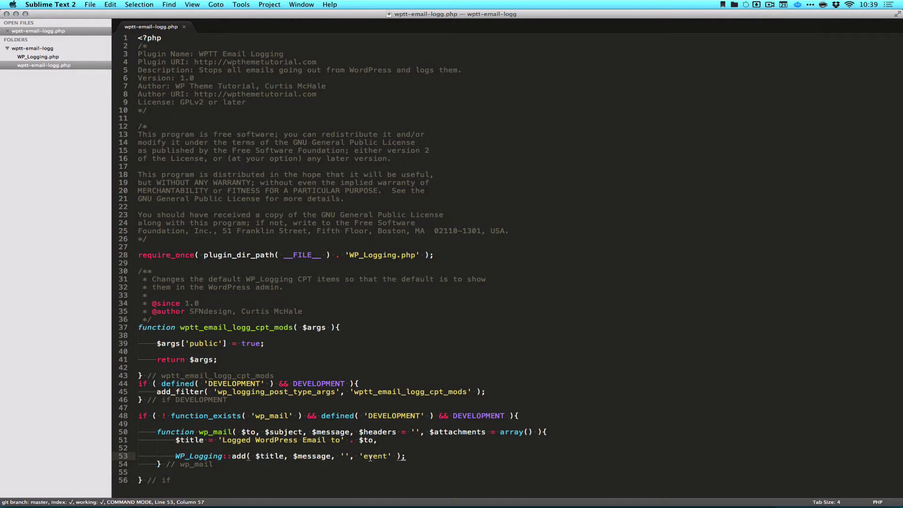
key(cmd+tab)
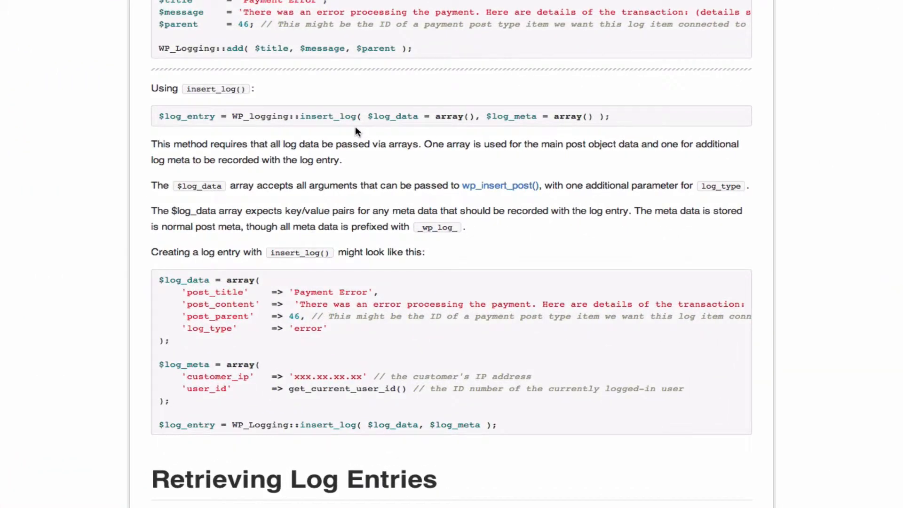
Scroll down through the wp_mail override in the plugin file
scroll(down, 3)
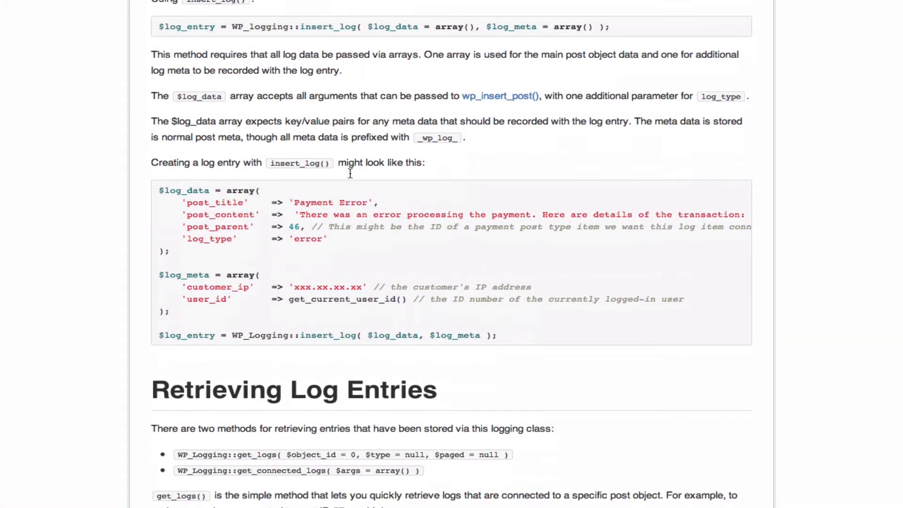
scroll(down, 3)
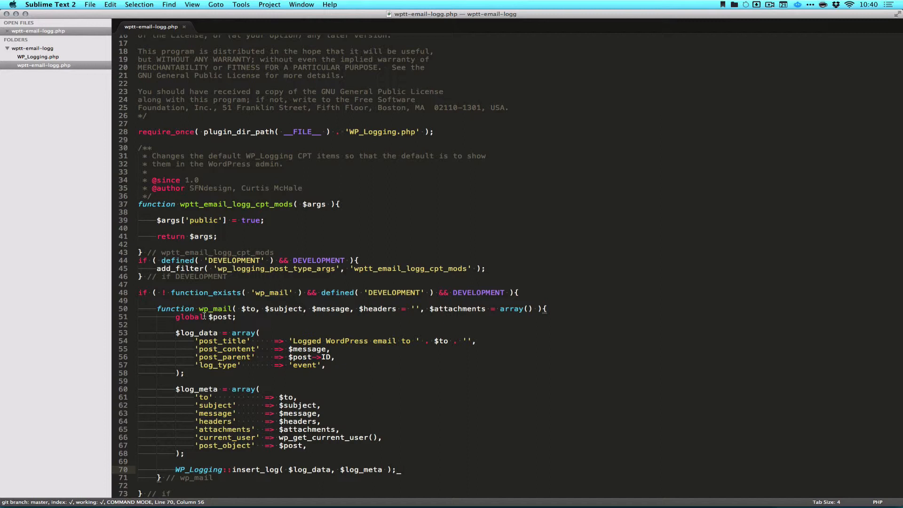
mouse_move(369, 382)
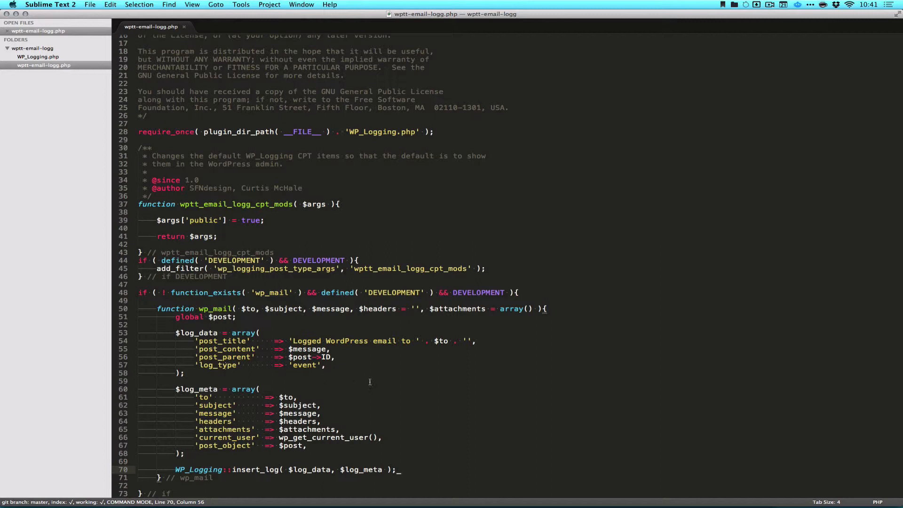
mouse_move(242, 425)
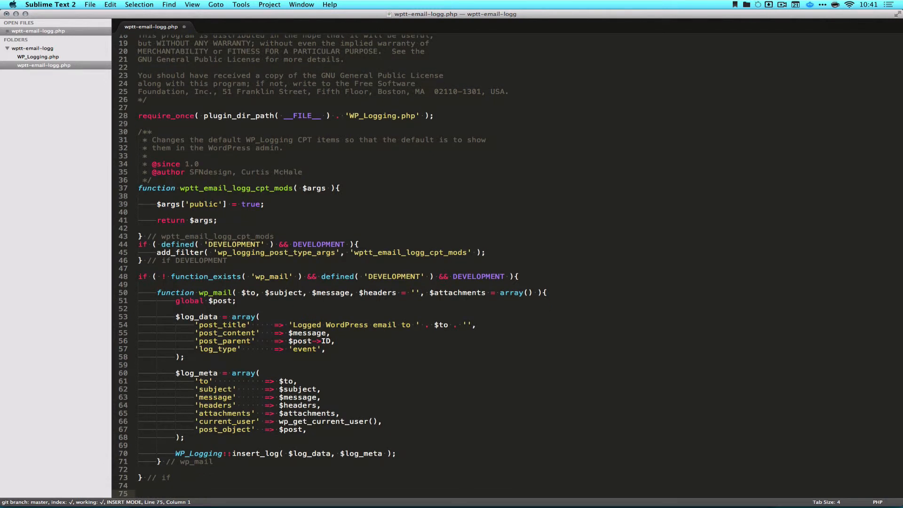
Hook the test function to admin_init with add_action
text(add_acid)
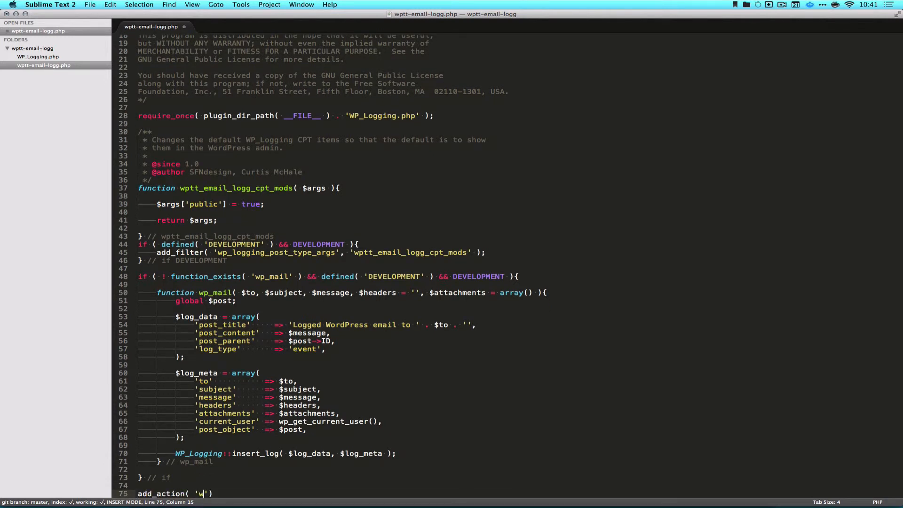
text(p_a)
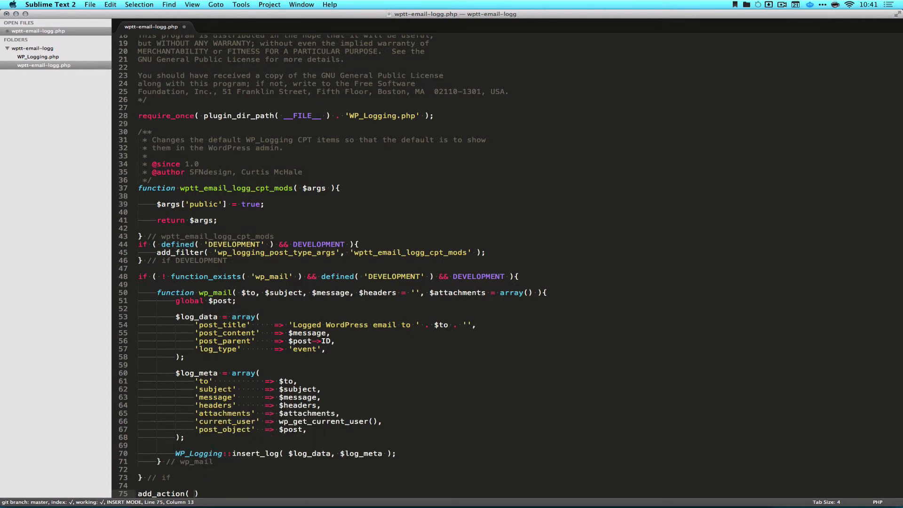
text(admin_ini)
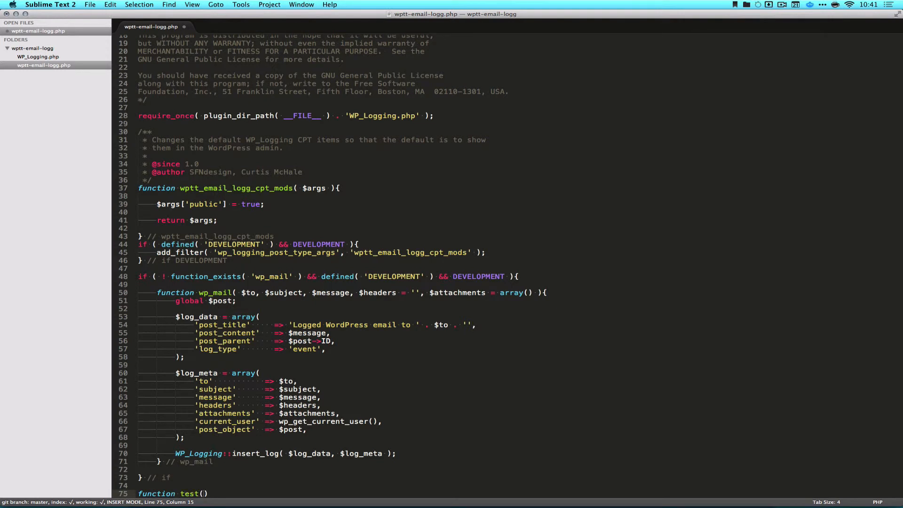
Make test() call wp_mail with subject 'Test message' and body 'Test logging message'
text({)
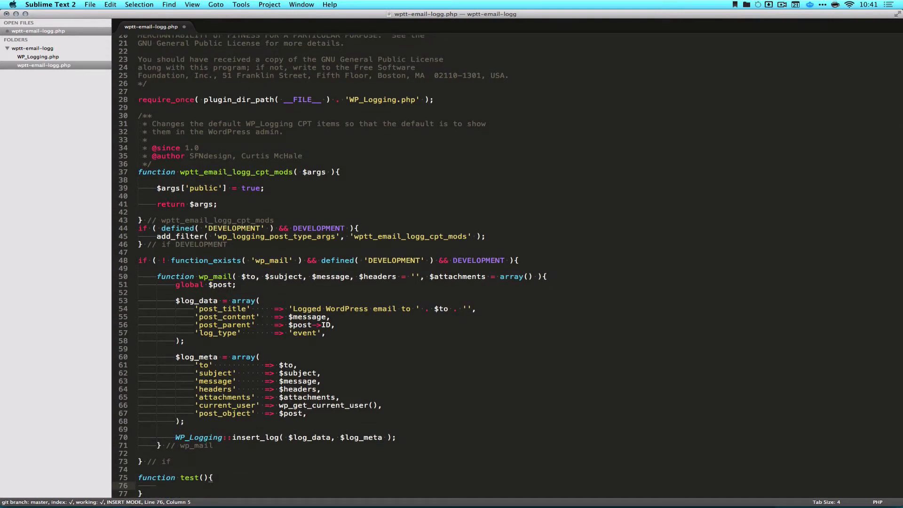
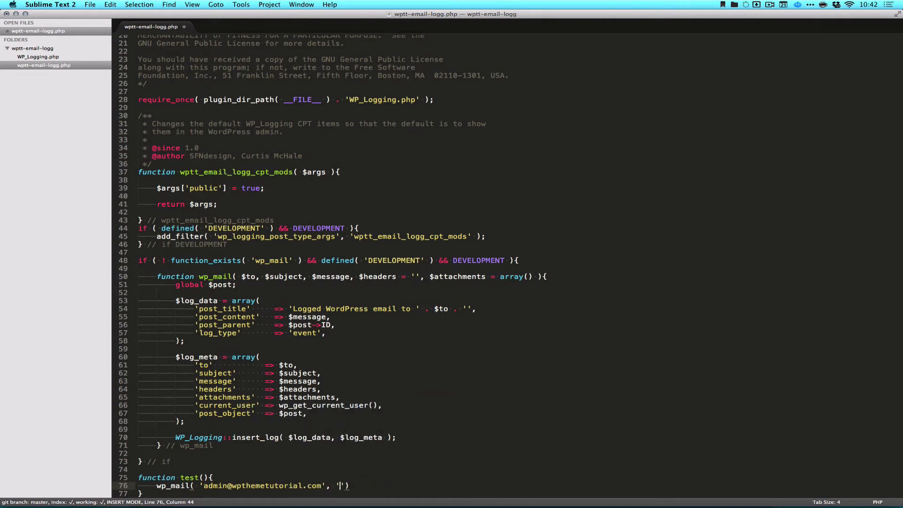
text(Test messag)
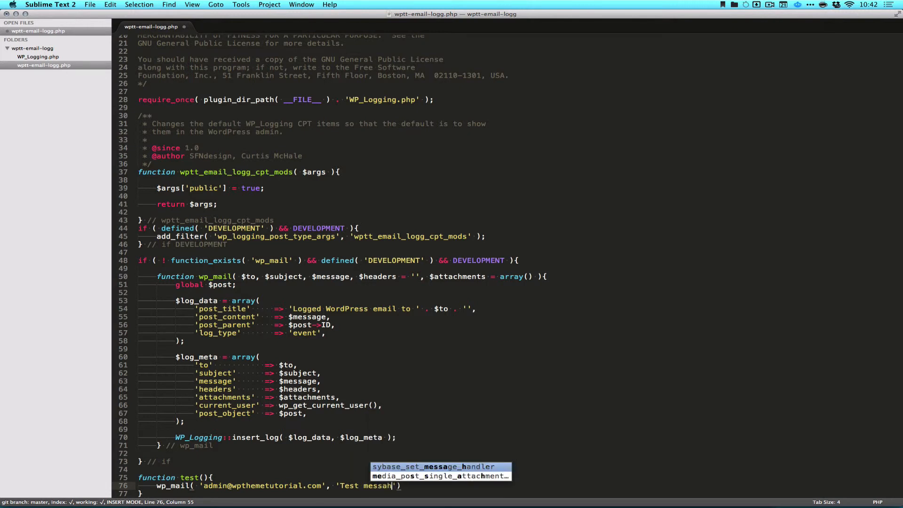
text(ge)
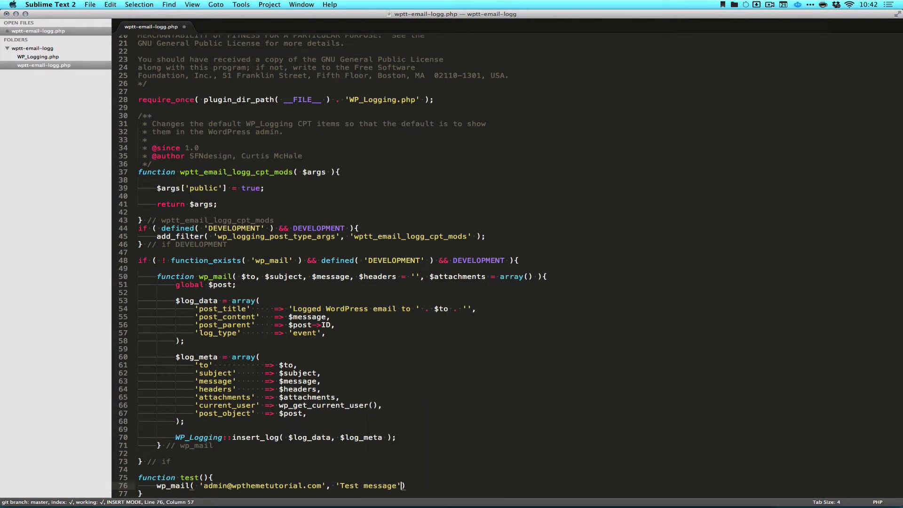
text(,)
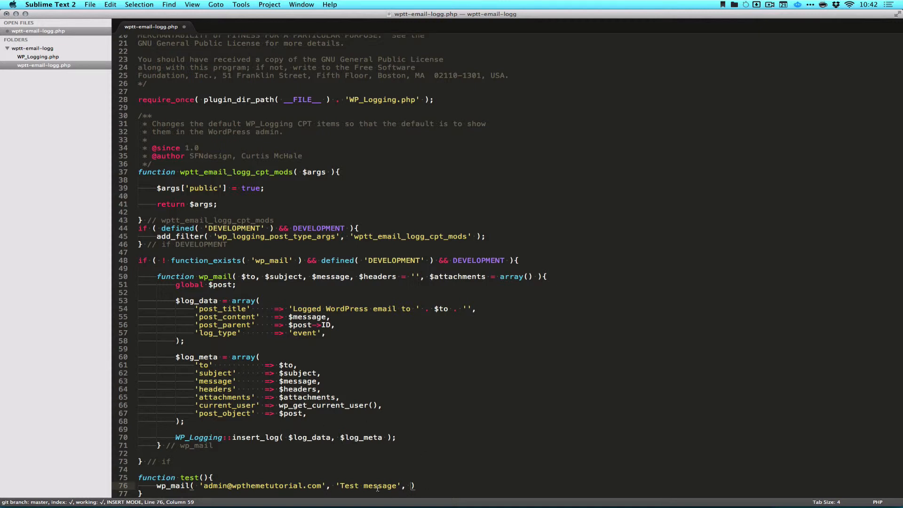
text(lo')
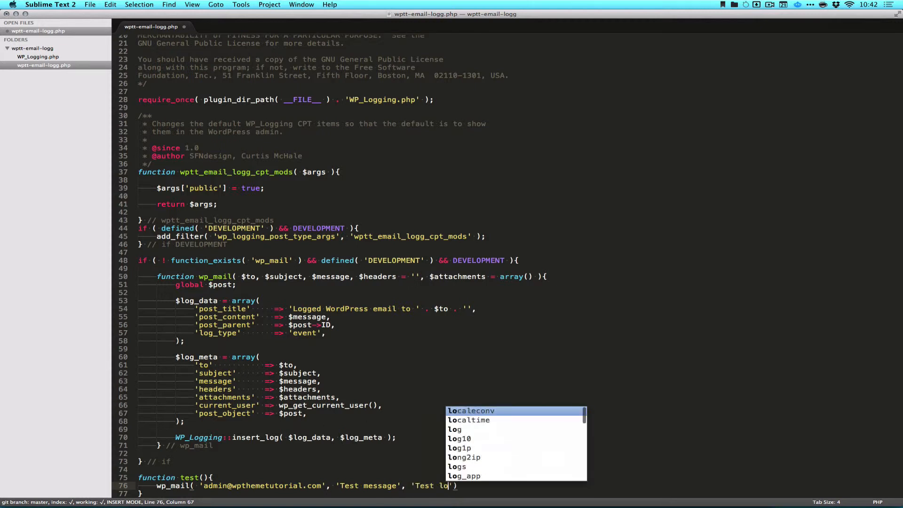
text(gging message)
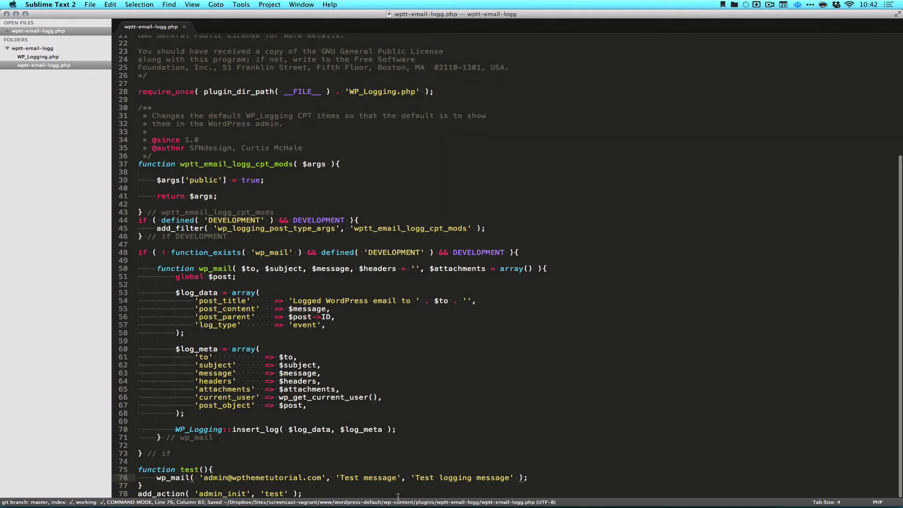
key(cmd+tab)
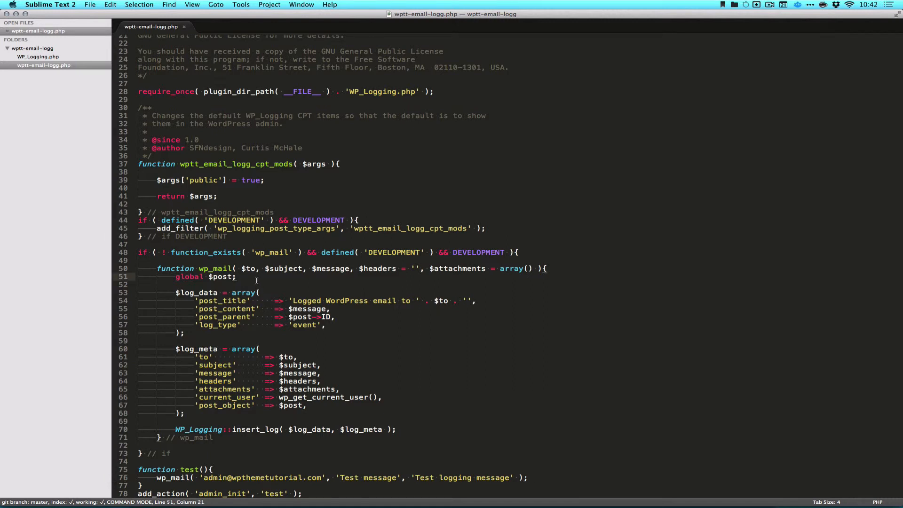
Set $post_id to null when $post isn't an object, then save the plugin
text(if ()
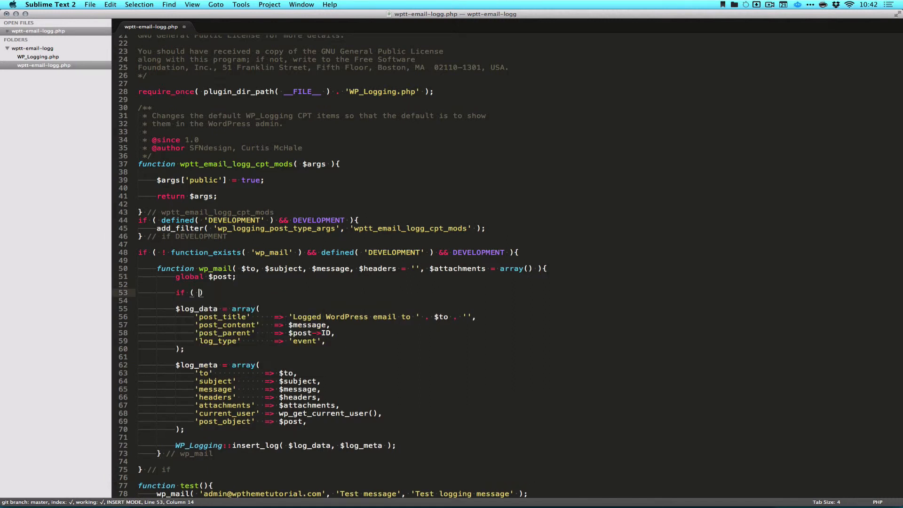
text(! is_object( $post)
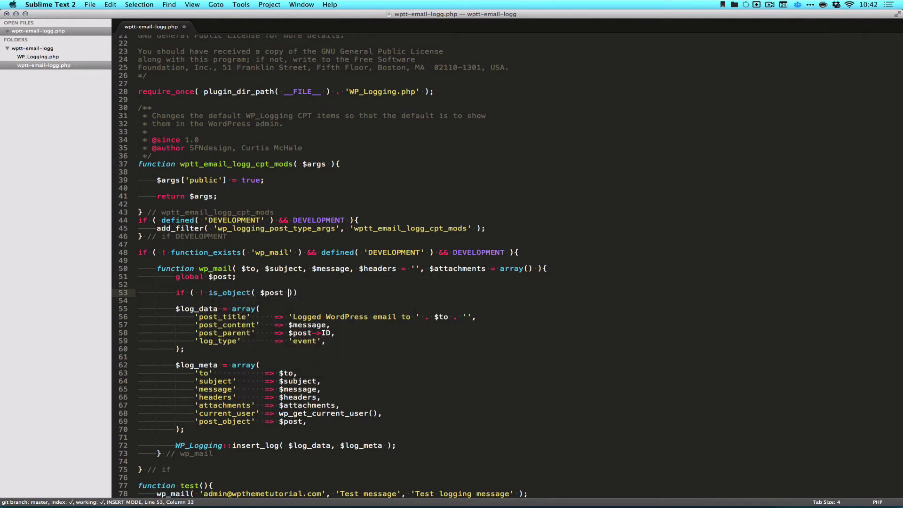
text())
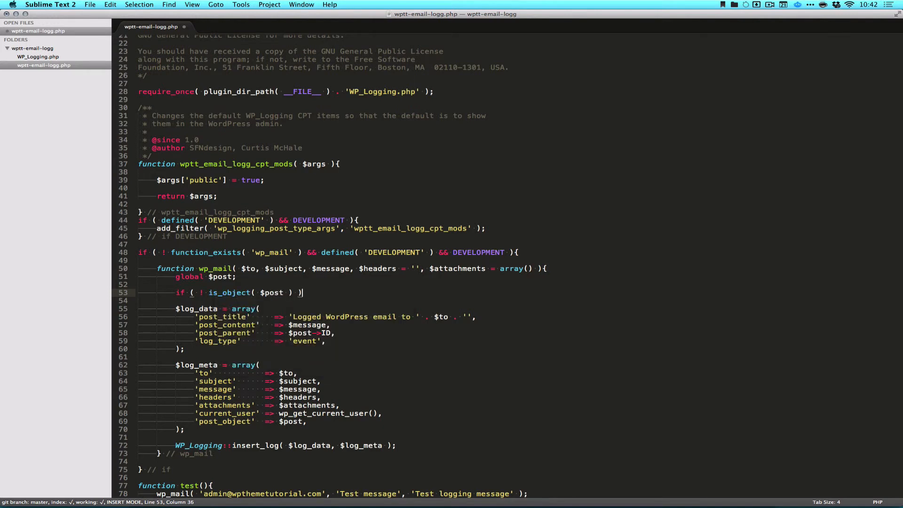
text($post_id)
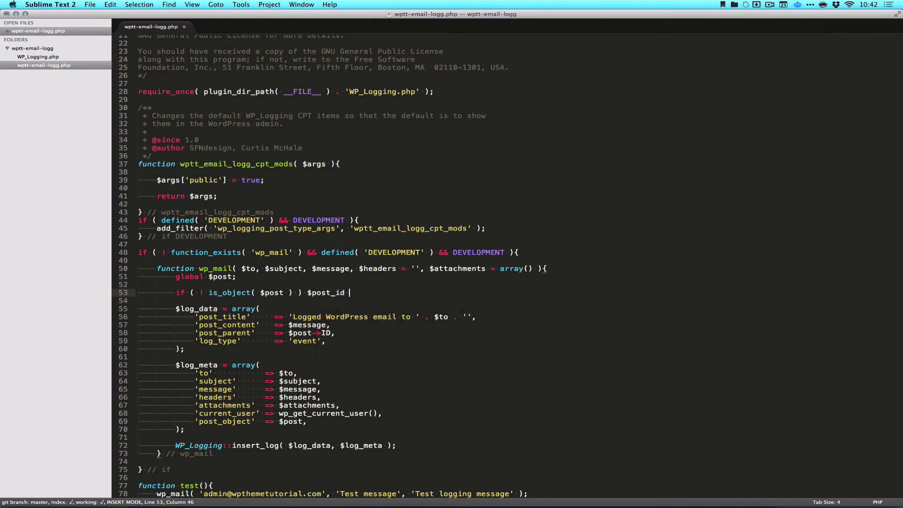
text(= null;)
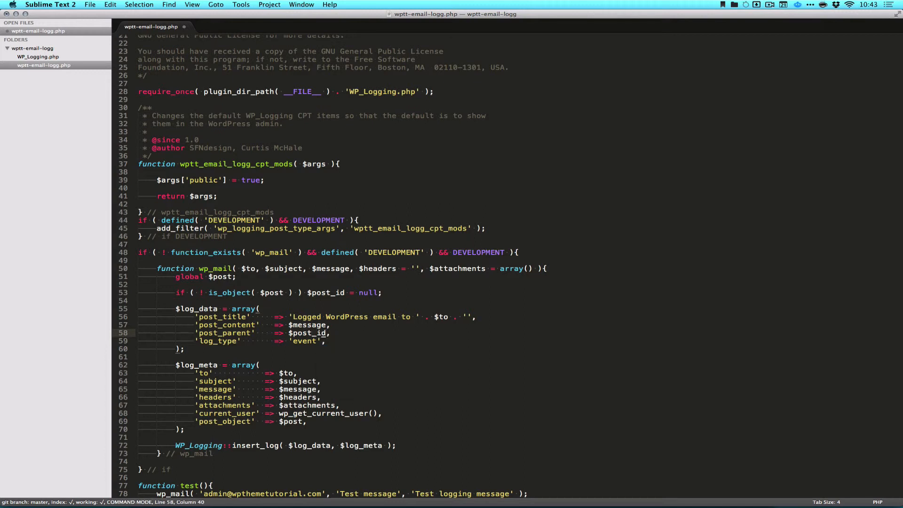
key(cmd+s)
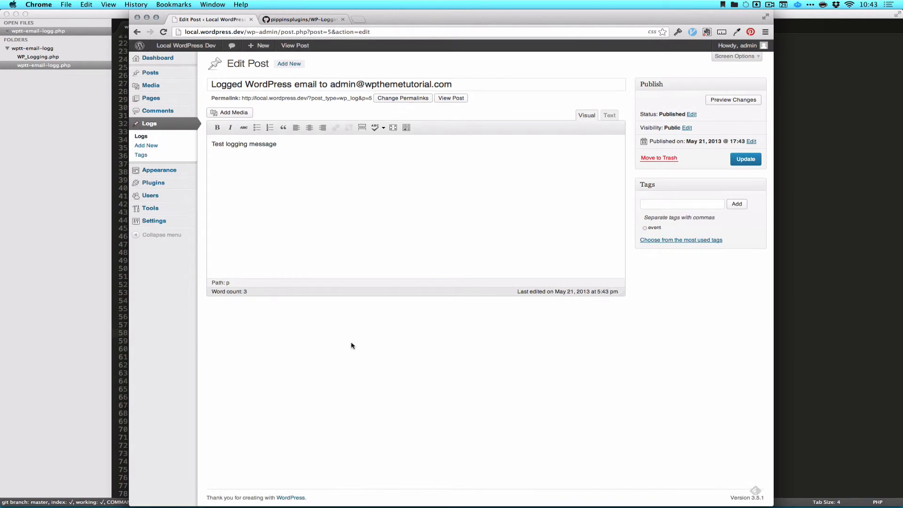
mouse_move(536, 430)
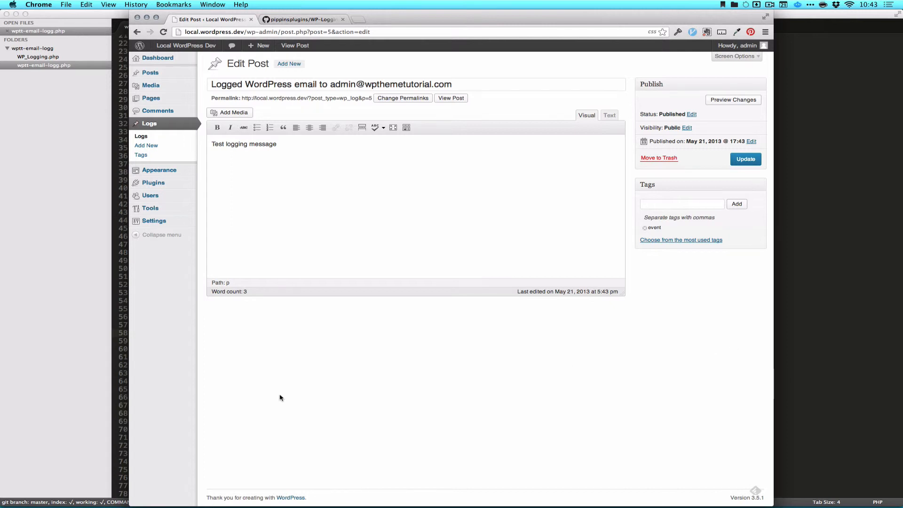
mouse_move(390, 383)
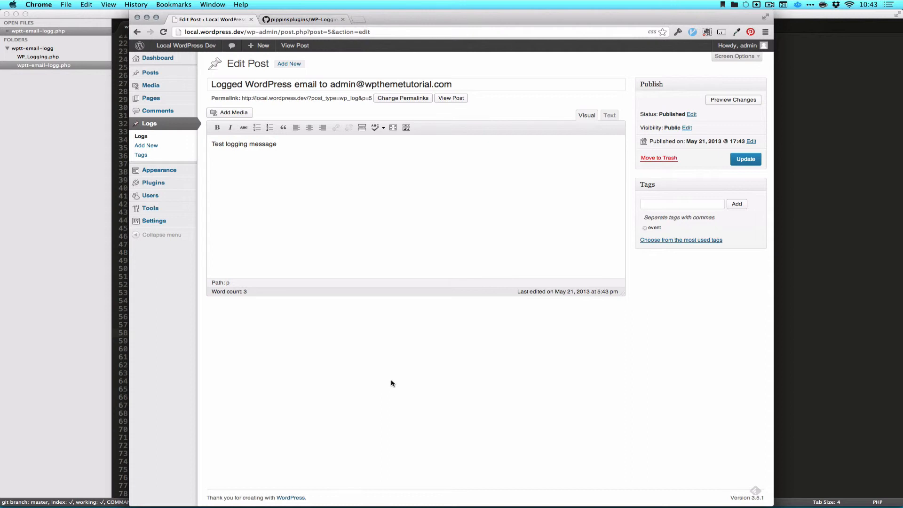